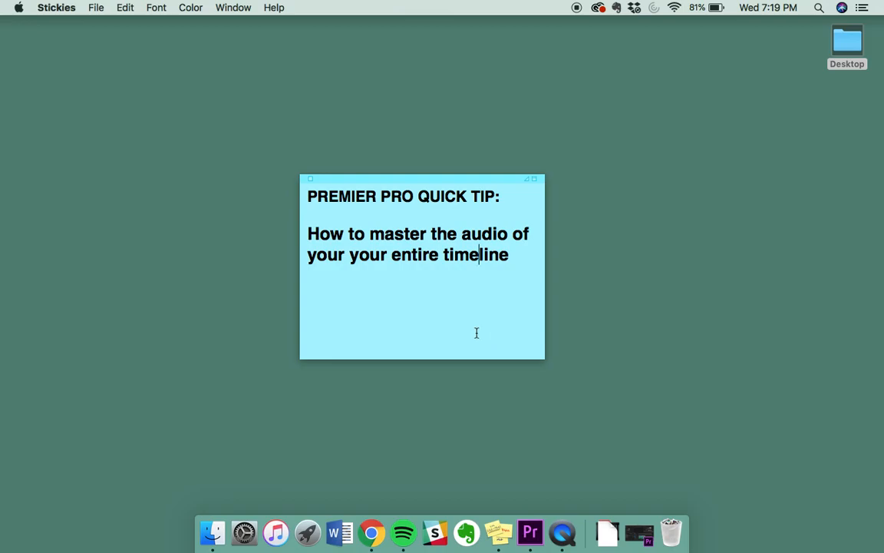
mouse_move(406, 240)
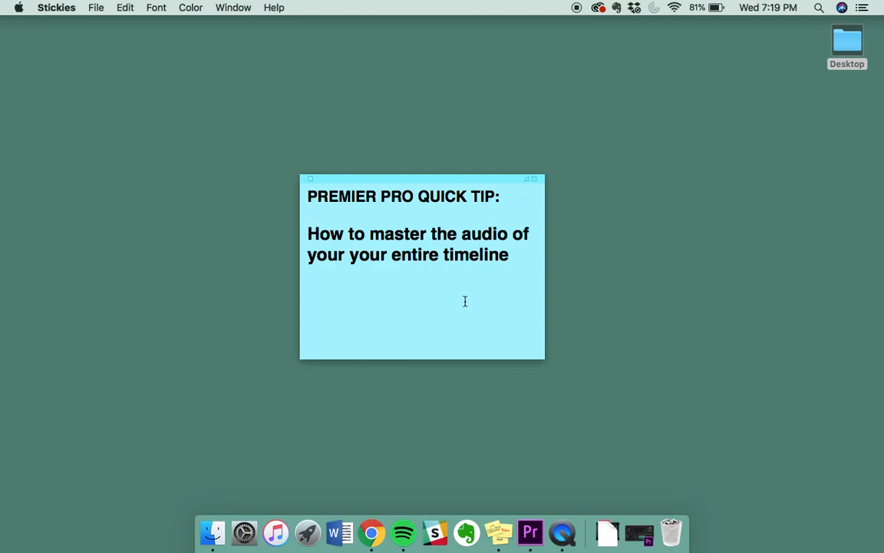
Step: Dismiss the mastering quick-tip Stickies note and bring Premiere Pro to the front
left_click(476, 254)
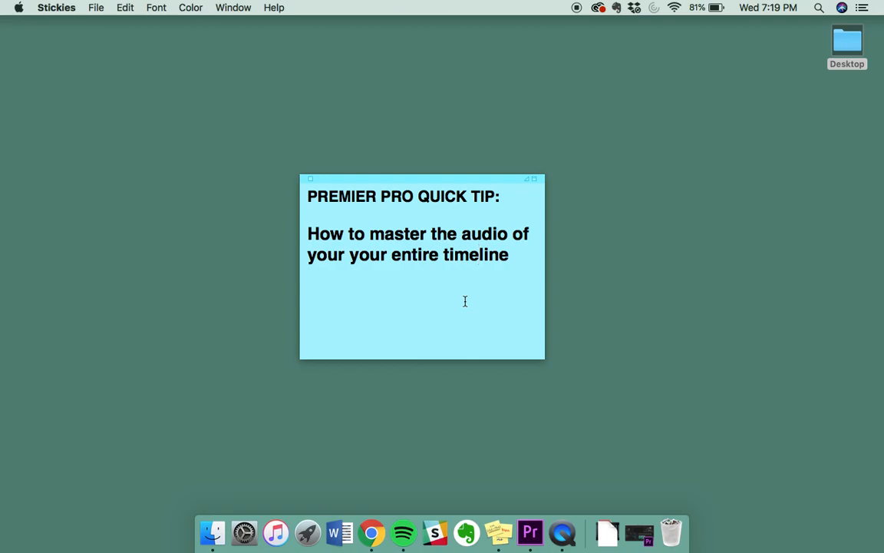
left_click(530, 532)
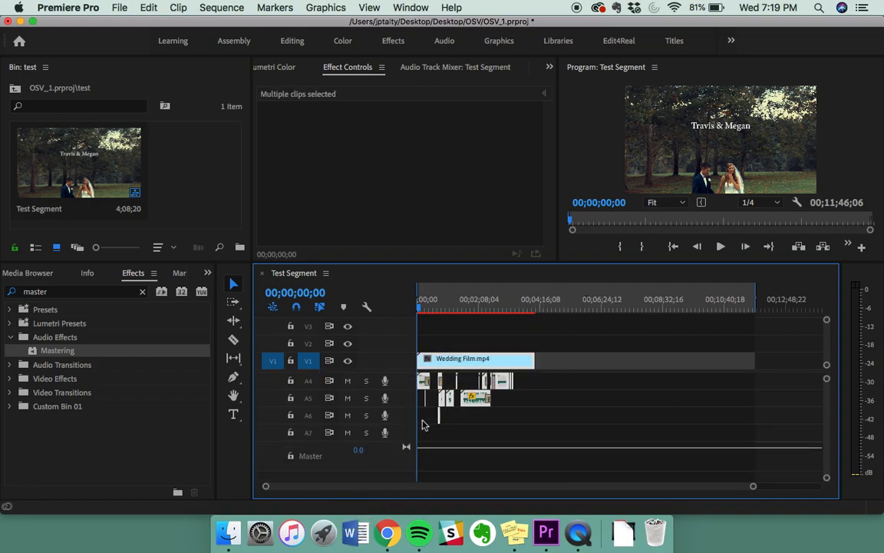
right_click(476, 359)
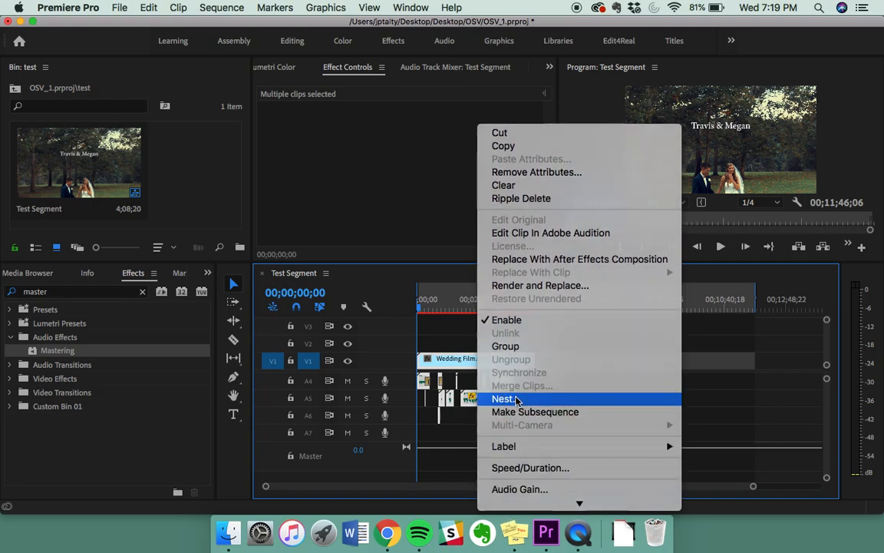
left_click(501, 398)
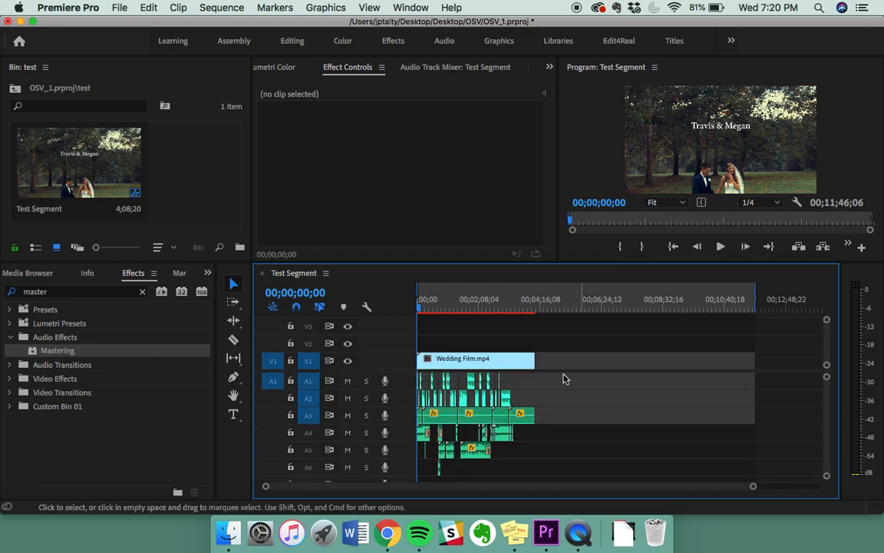
Step: Duplicate the Test Segment sequence and rename the copy 'Mastering'
left_click(79, 161)
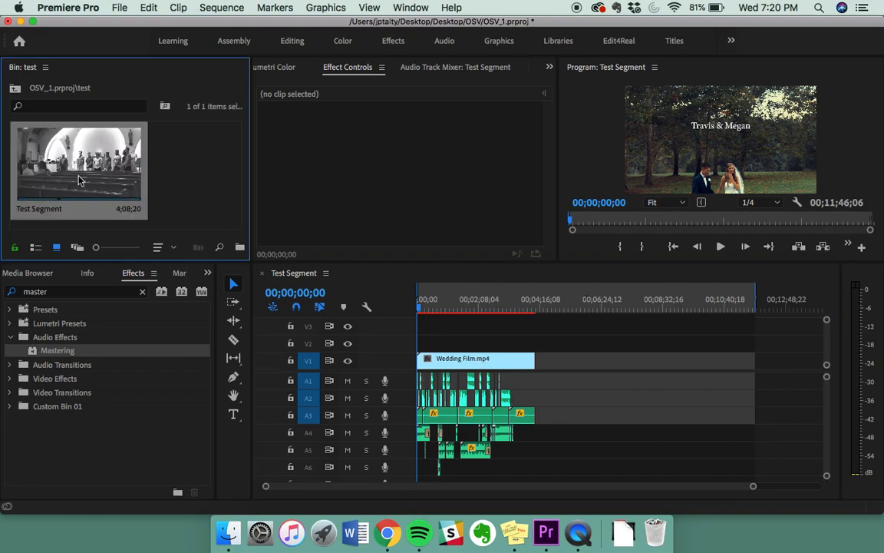
right_click(80, 180)
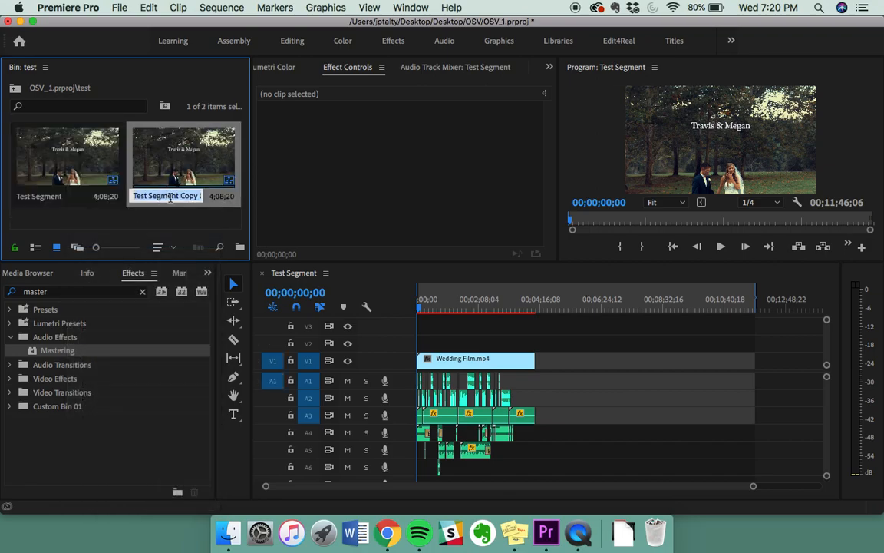
type("Mastering")
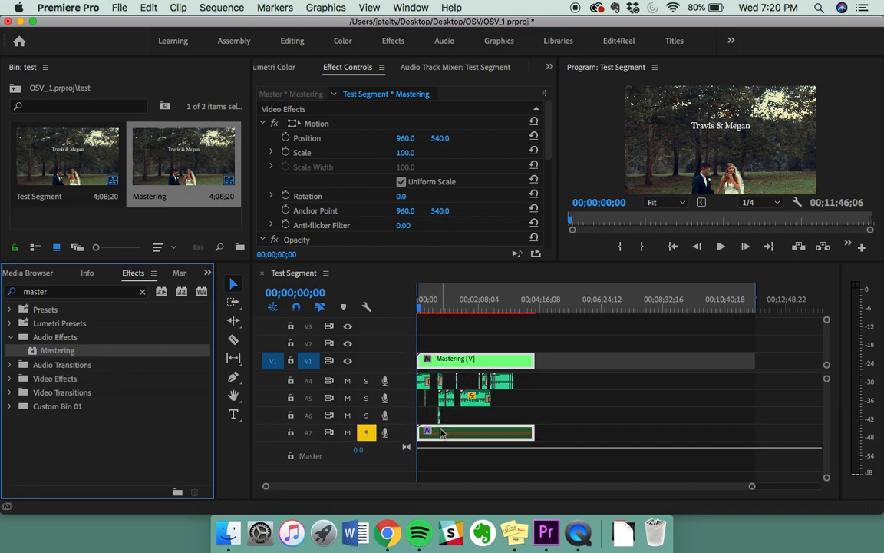
Step: Open the nested Mastering sequence to check its edit, then return to Test Segment
left_click(370, 273)
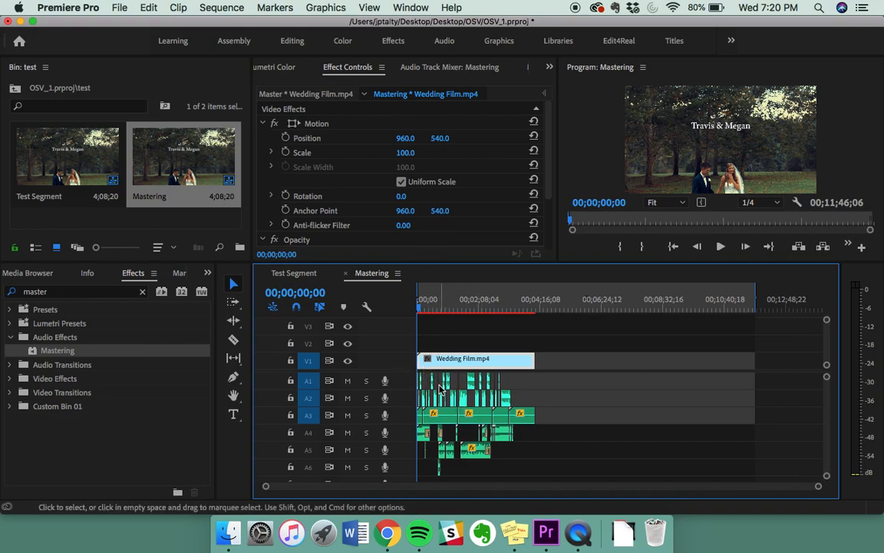
left_click(294, 273)
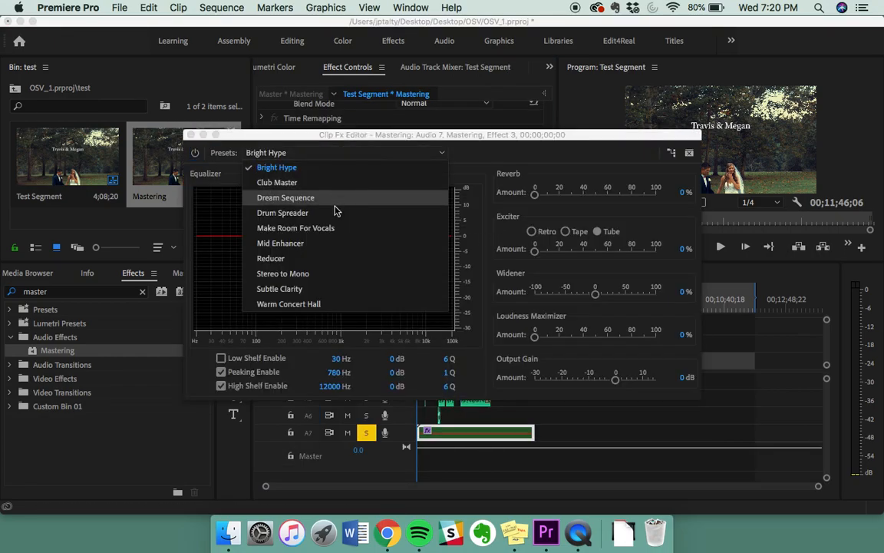
mouse_move(327, 254)
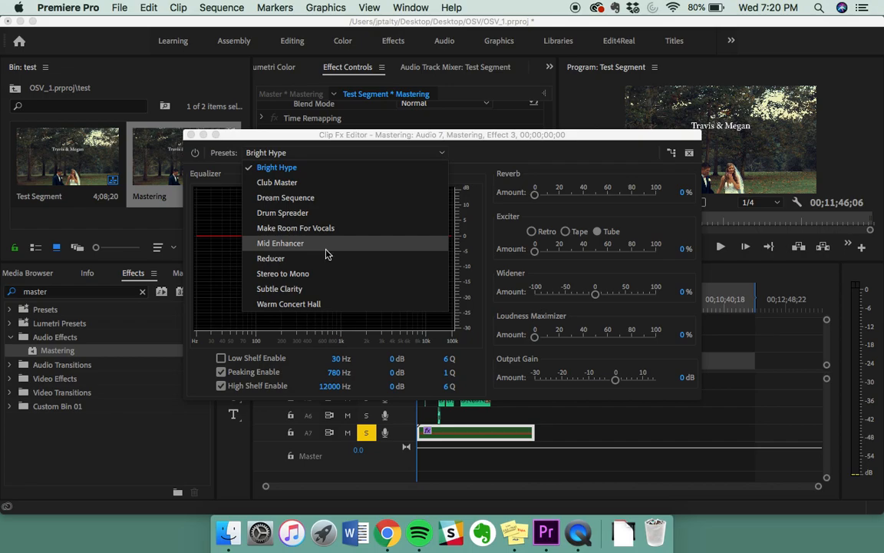
mouse_move(322, 238)
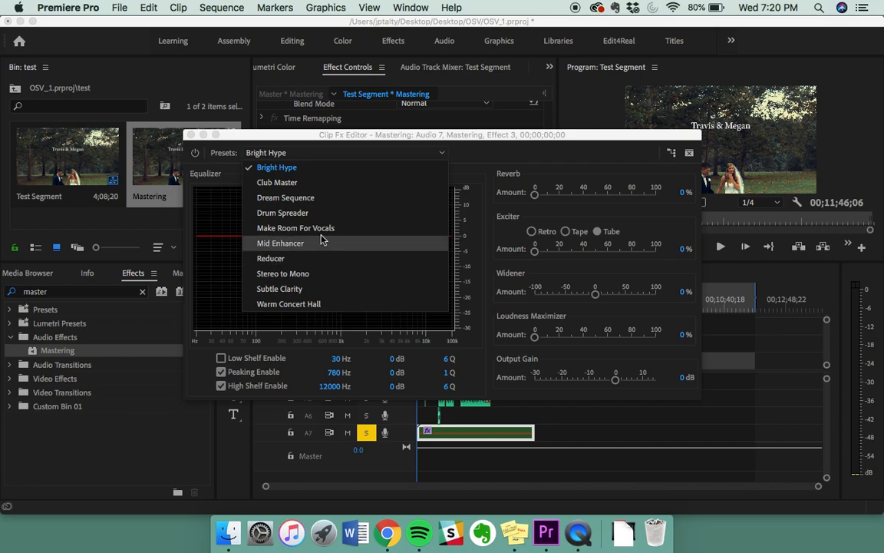
Step: Apply the Make Room For Vocals preset and set output gain to -0.8 dB
left_click(295, 227)
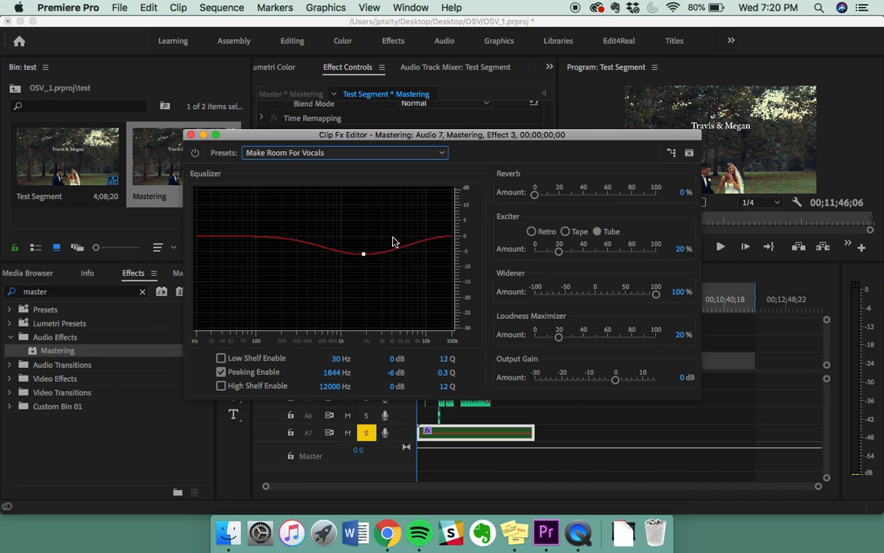
mouse_move(301, 245)
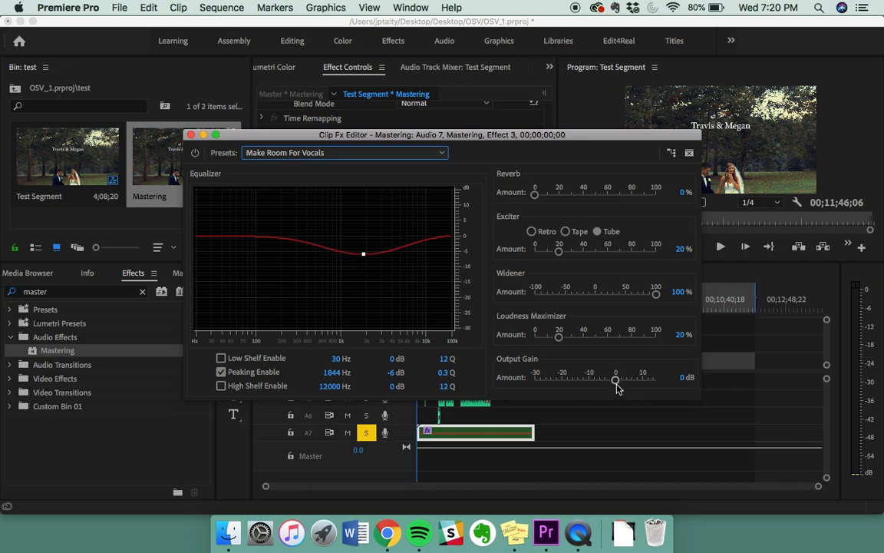
left_click_drag(615, 381, 614, 382)
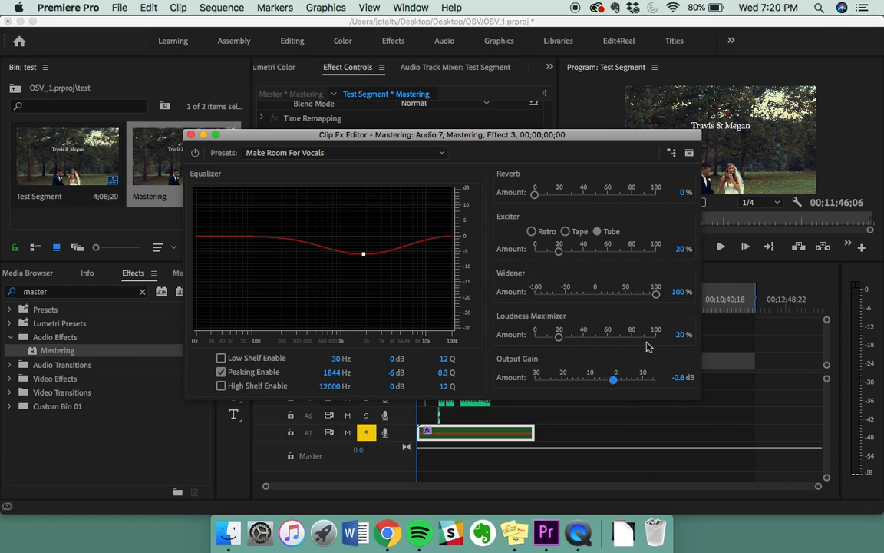
mouse_move(641, 351)
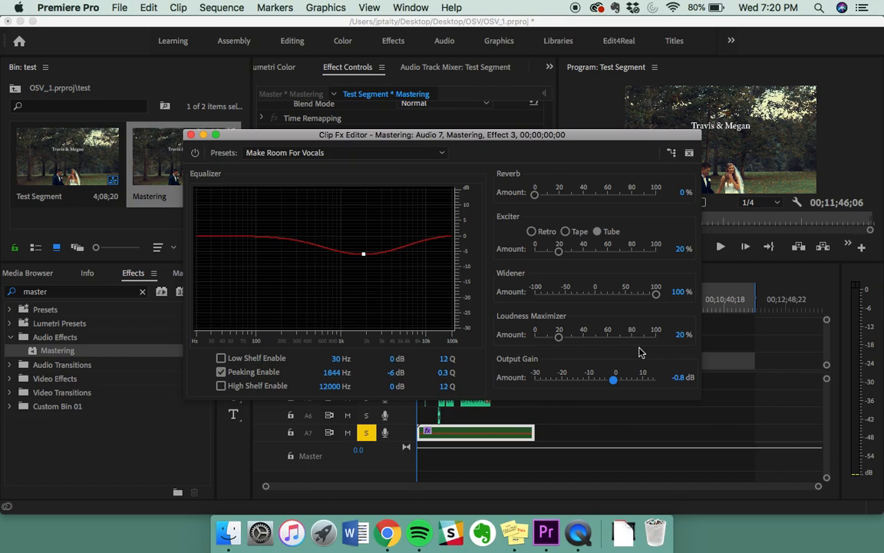
mouse_move(604, 296)
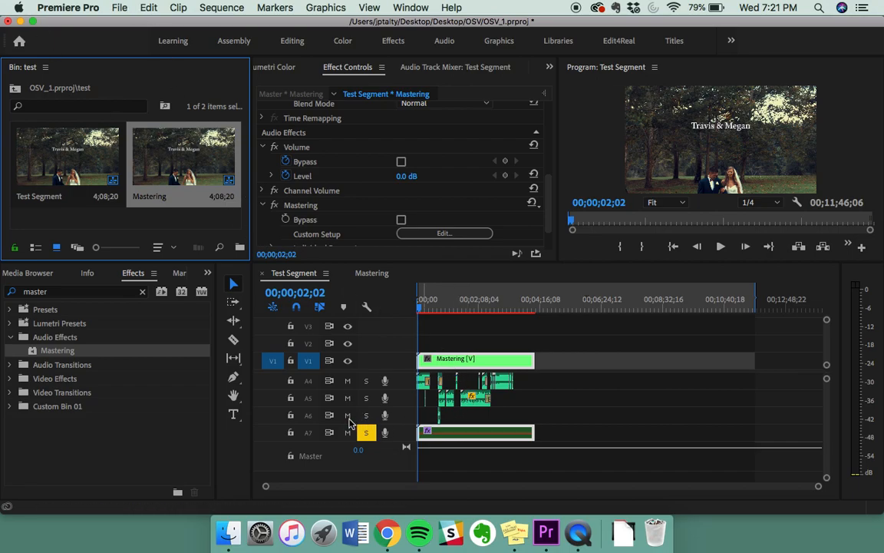
mouse_move(348, 415)
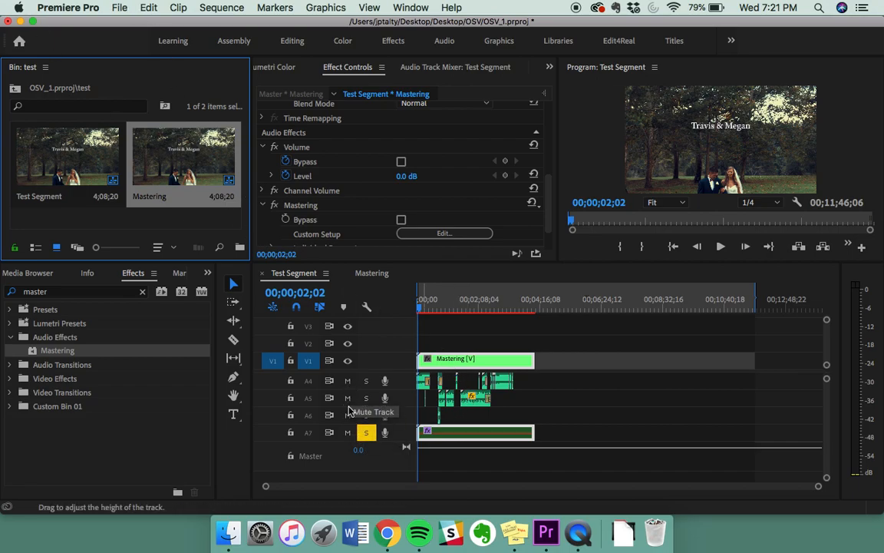
mouse_move(571, 527)
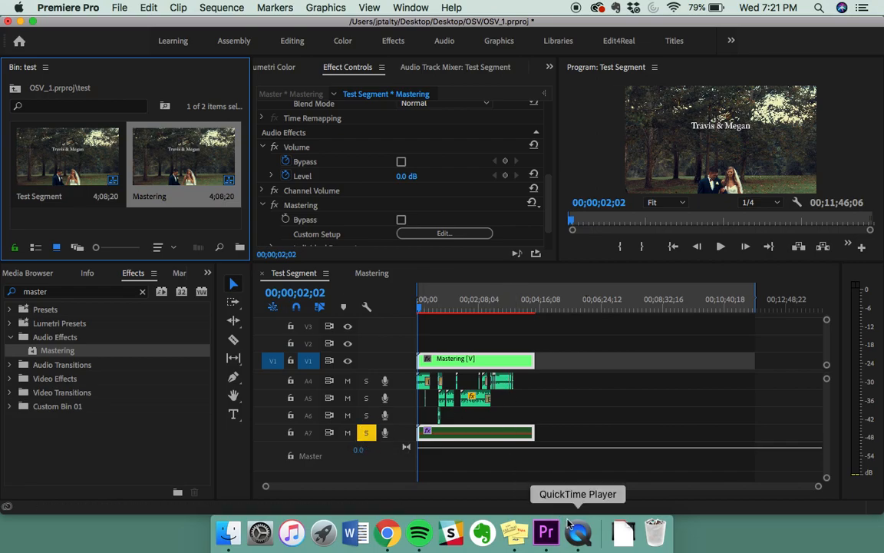
mouse_move(630, 245)
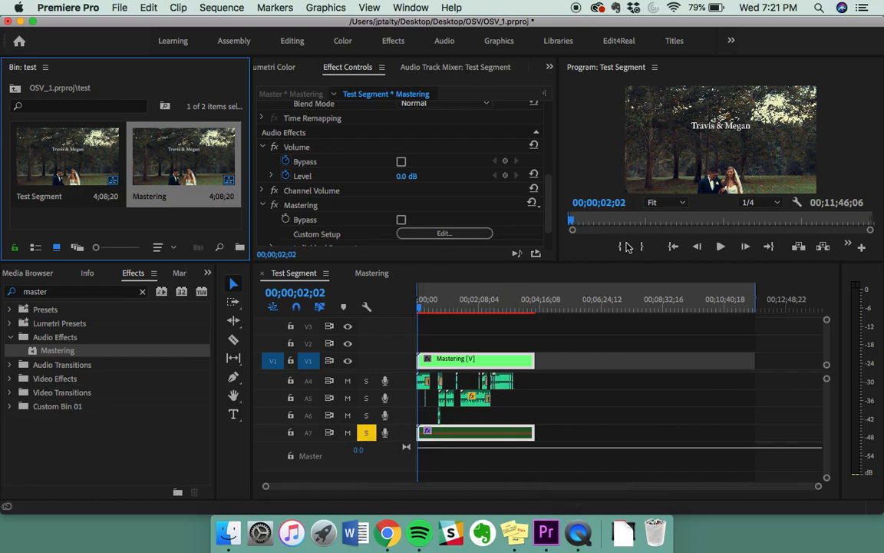